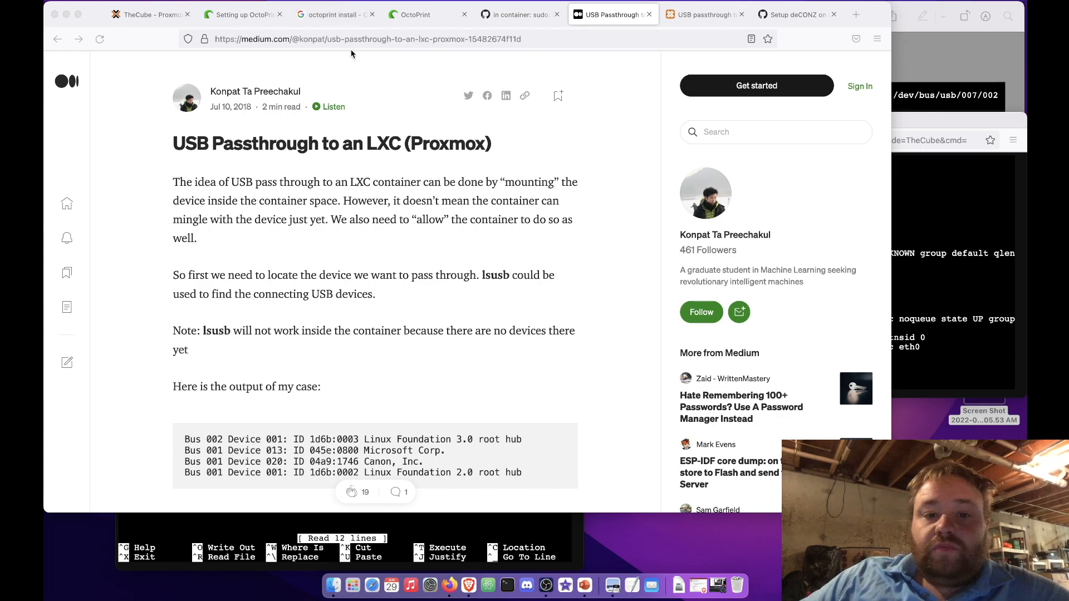
- Bring up the OctoPrint Raspberry Pi setup guide and scroll to its Basic Installation steps
{"action": "left_click", "coordinate": [243, 13]}
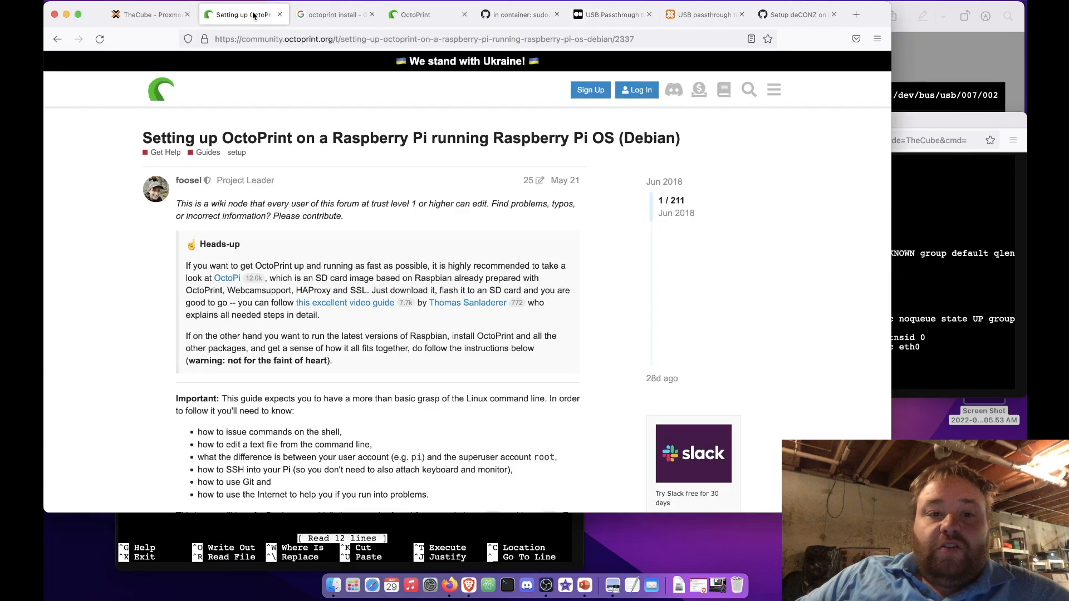
{"action": "scroll", "scroll_direction": "down", "scroll_amount": 3}
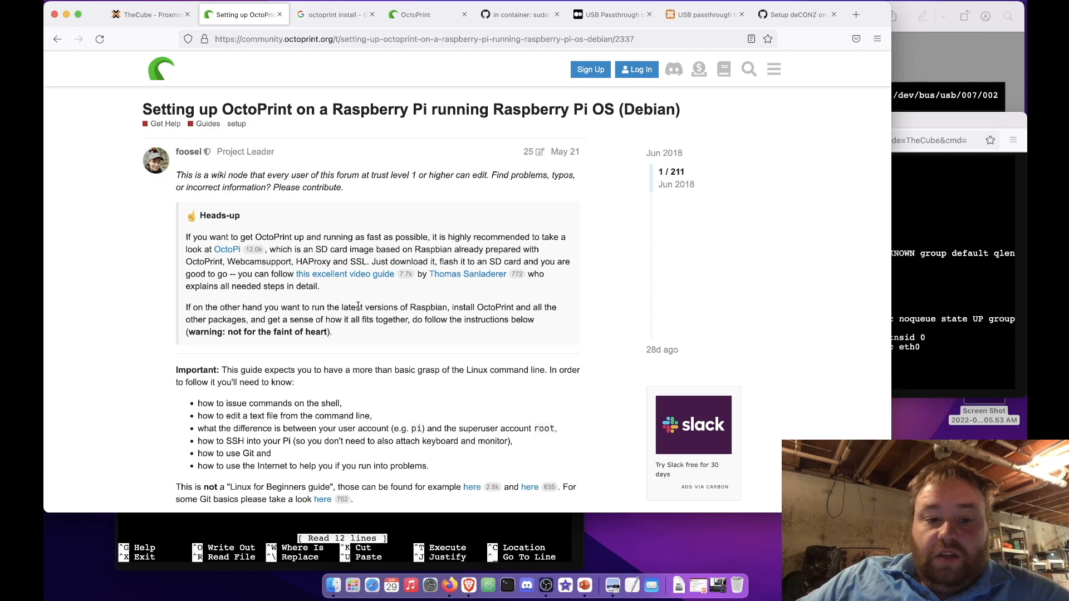
{"action": "scroll", "scroll_direction": "down", "scroll_amount": 3}
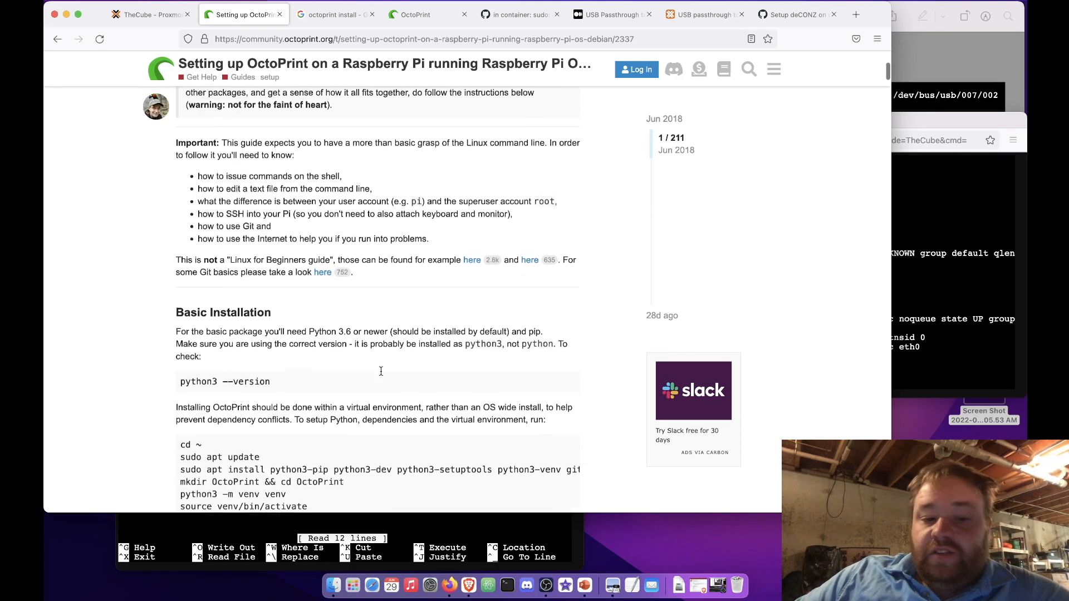
{"action": "scroll", "scroll_direction": "down", "scroll_amount": 3}
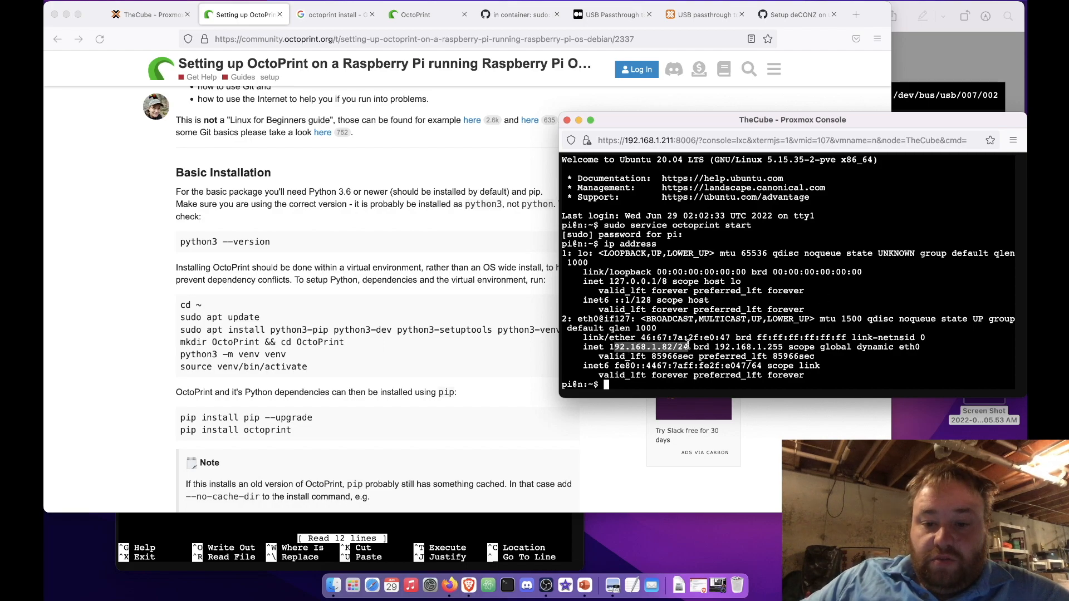
- View the OctoPrint web UI at 192.168.1.82 reporting no serial port found
{"action": "left_click", "coordinate": [412, 14]}
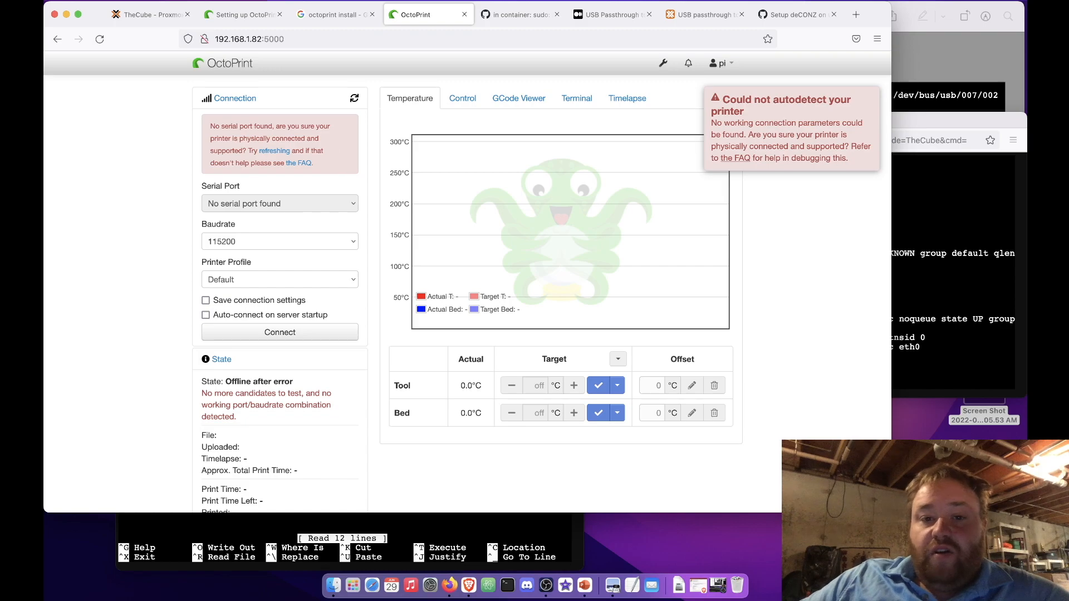
- Return to the Medium USB passthrough article and scroll to its cgroup and mount-entry config lines
{"action": "left_click", "coordinate": [611, 13]}
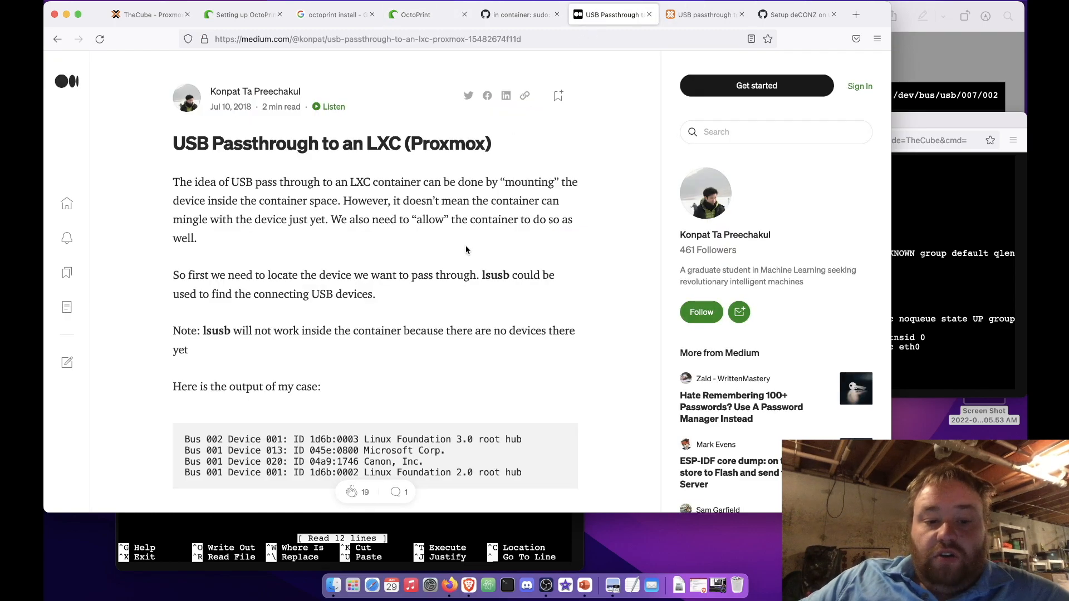
{"action": "scroll", "scroll_direction": "down", "scroll_amount": 3}
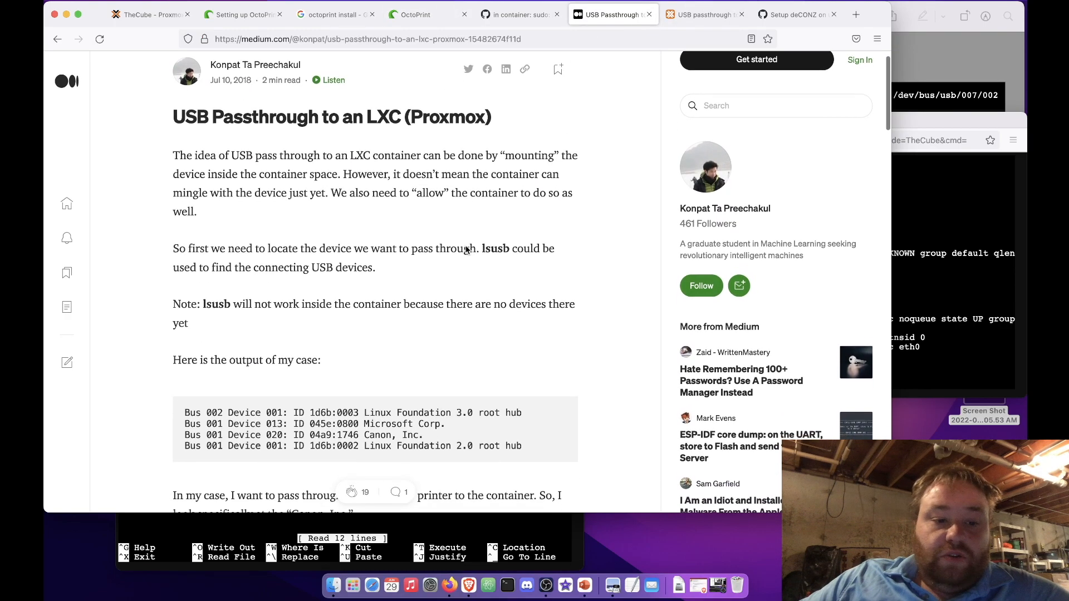
{"action": "scroll", "scroll_direction": "down", "scroll_amount": 3}
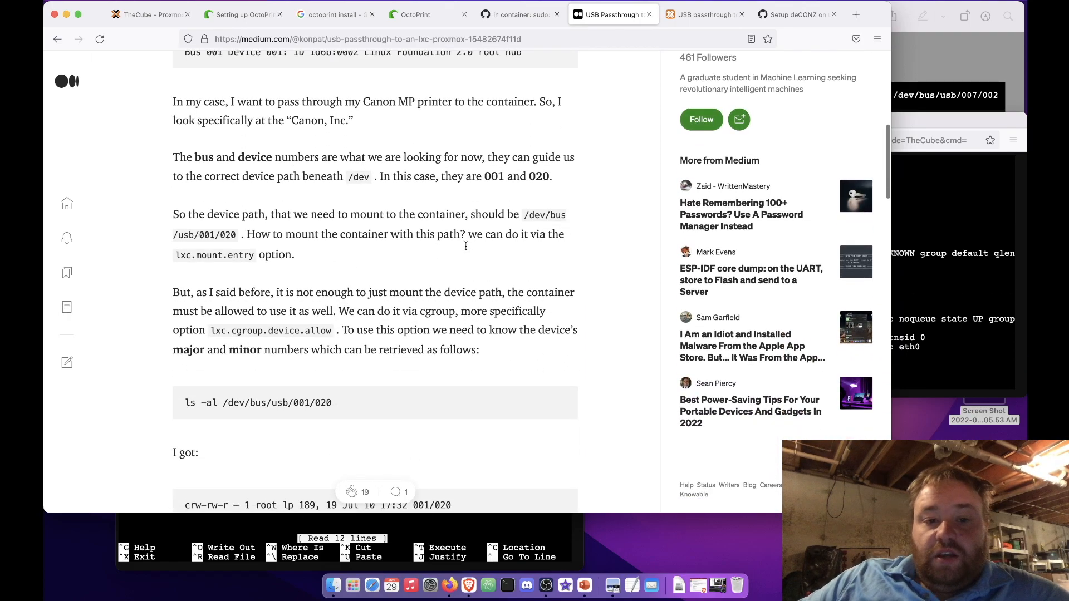
{"action": "scroll", "scroll_direction": "down", "scroll_amount": 3}
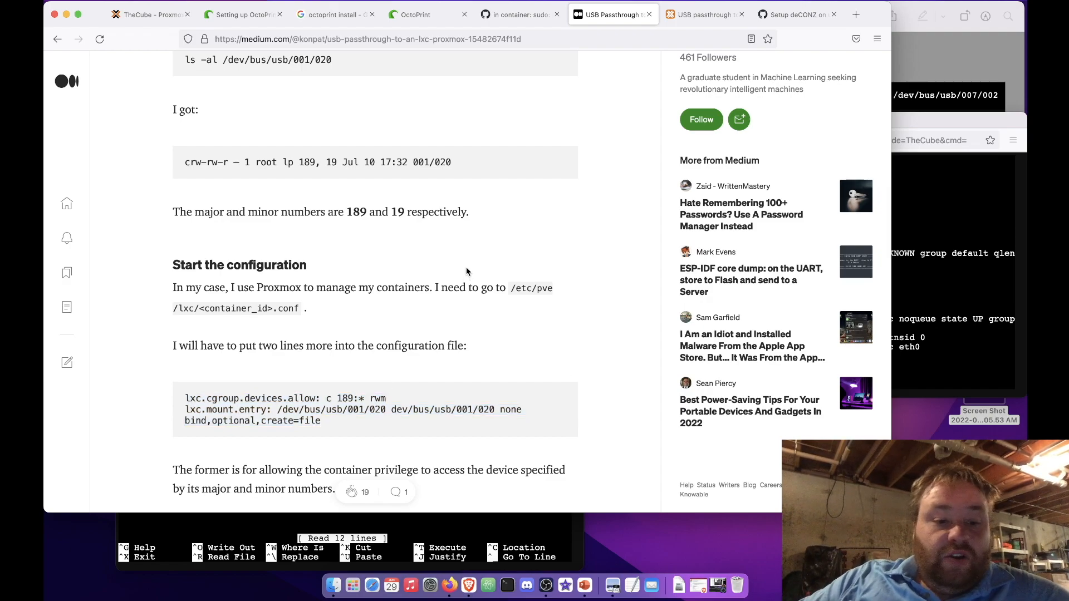
{"action": "scroll", "scroll_direction": "down", "scroll_amount": 3}
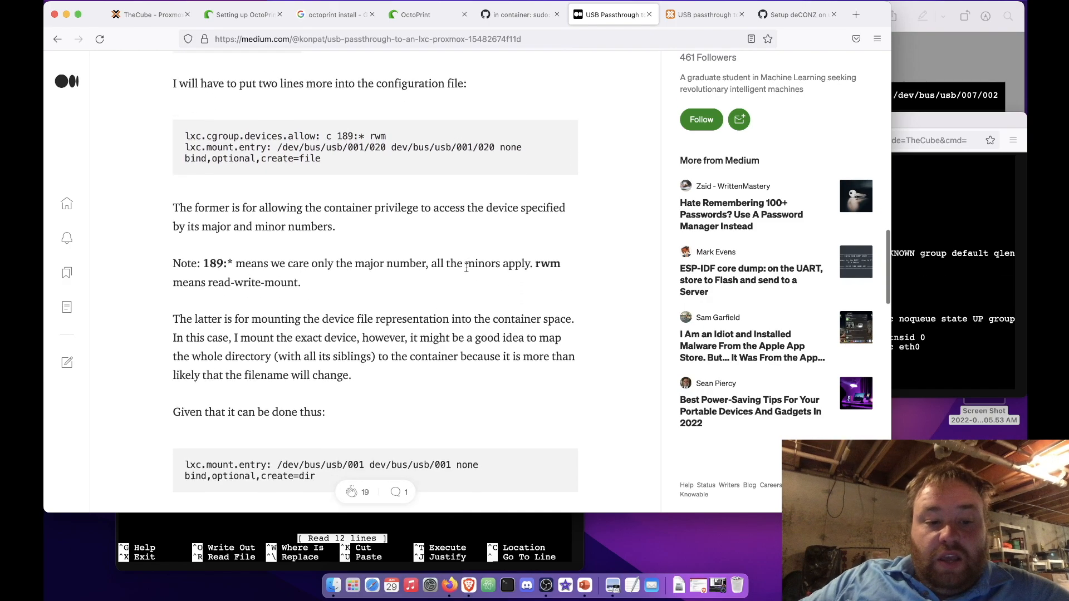
{"action": "scroll", "scroll_direction": "down", "scroll_amount": 3}
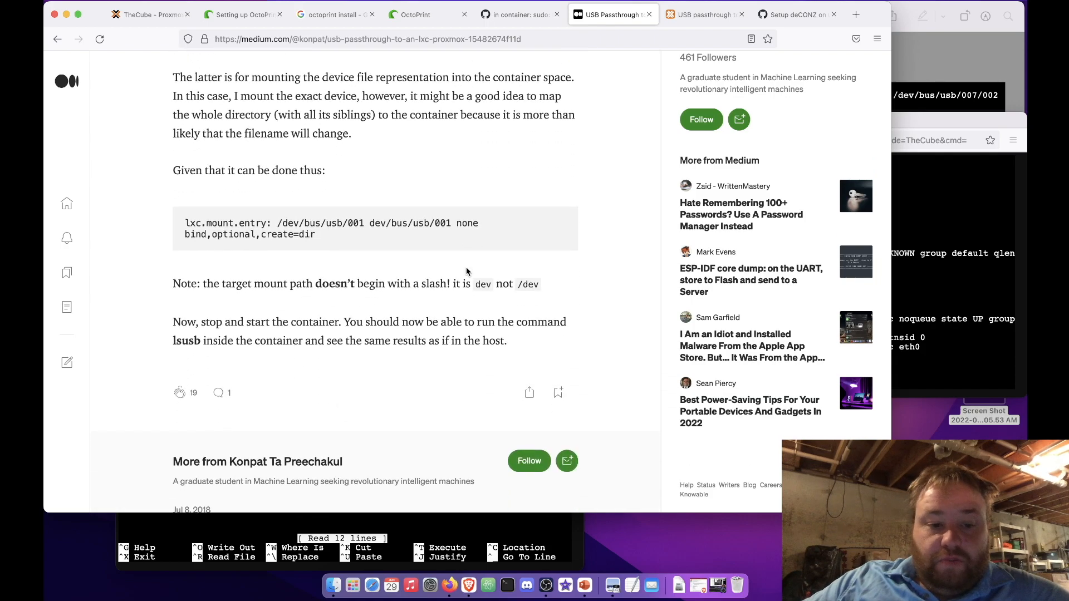
{"action": "scroll", "scroll_direction": "down", "scroll_amount": 3}
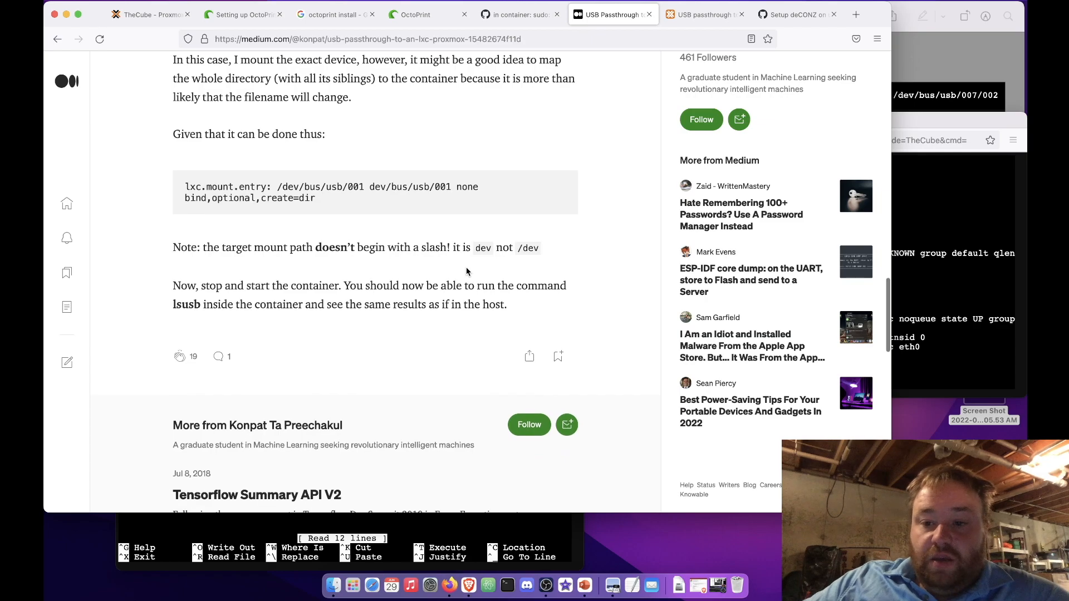
{"action": "scroll", "scroll_direction": "down", "scroll_amount": 3}
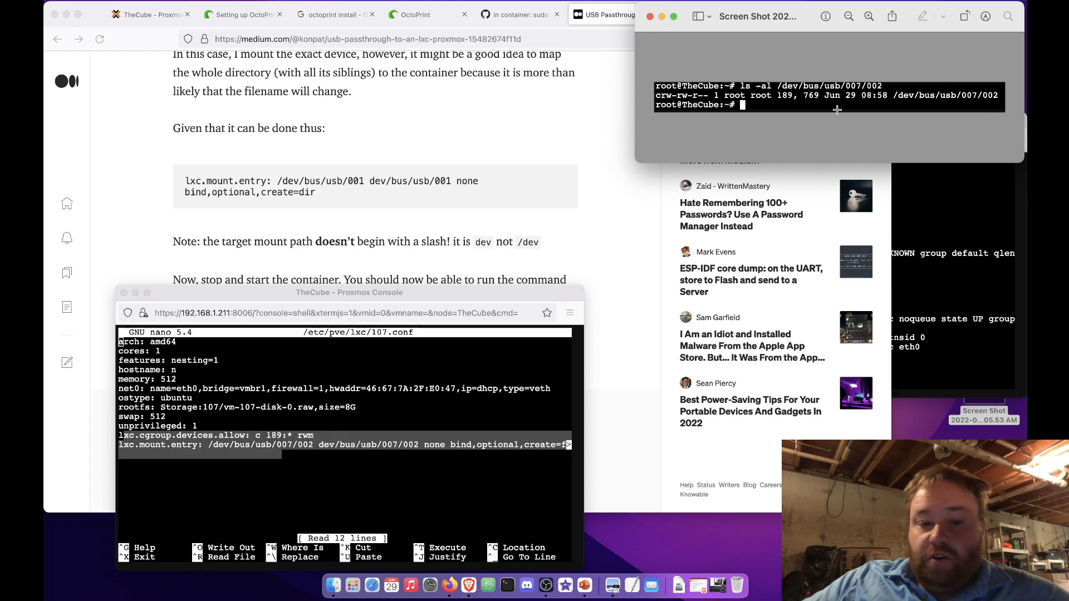
{"action": "mouse_move", "coordinate": [538, 411]}
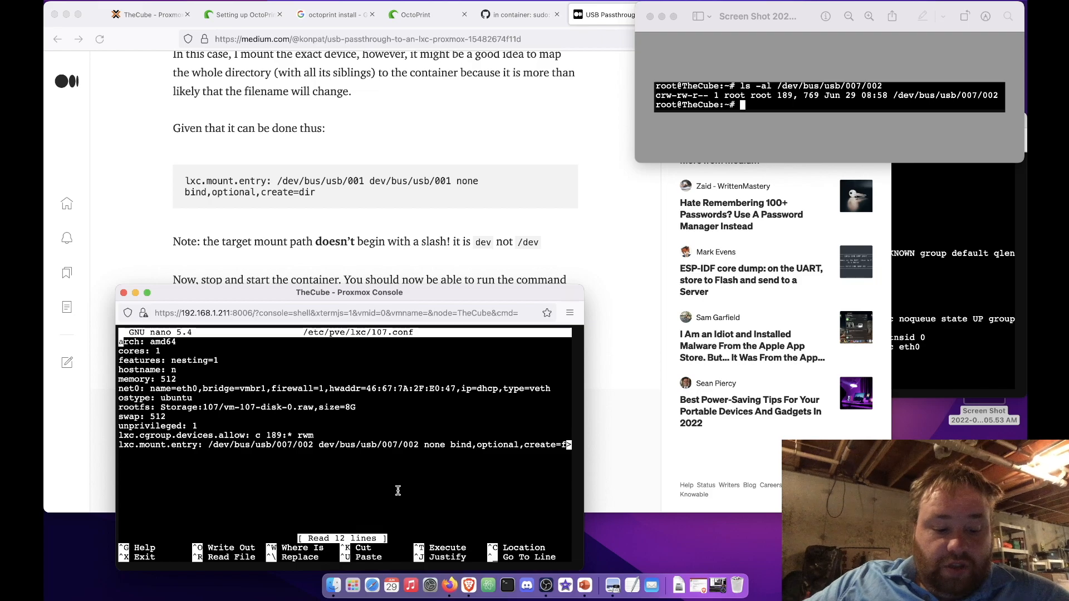
- Leave the 107.conf editor and run lsusb on the host, listing the QinHeng CH340 on Bus 007
{"action": "key", "text": "ctrl+x"}
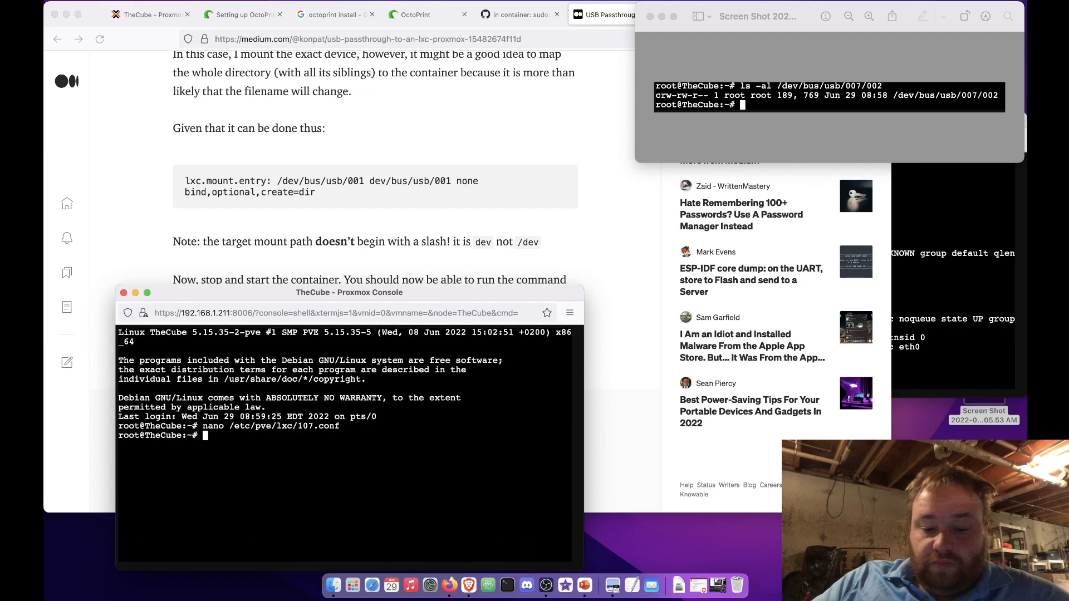
{"action": "type", "text": "lsusb"}
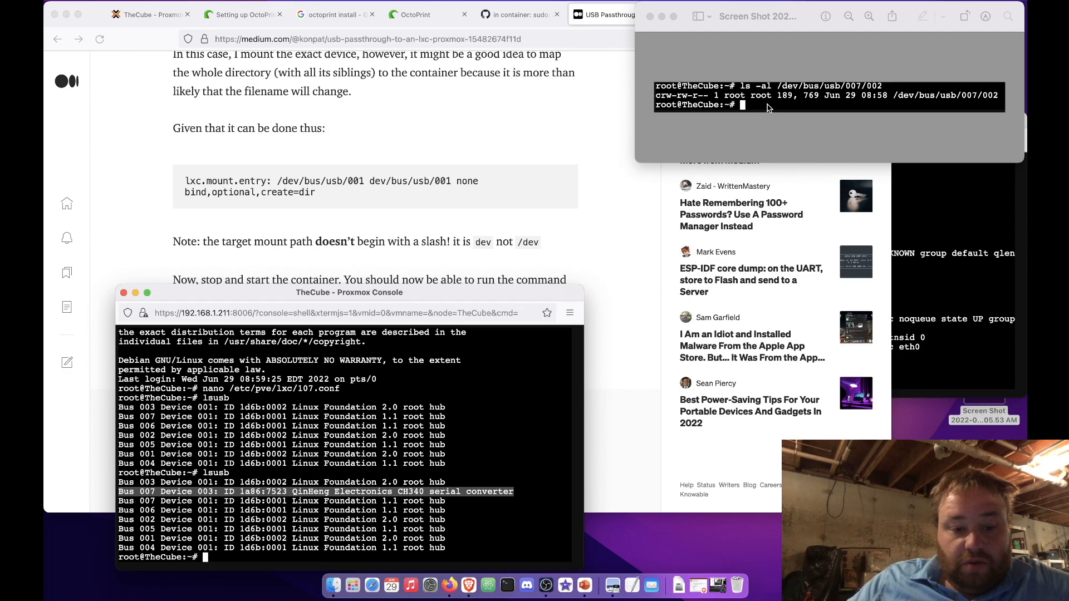
{"action": "mouse_move", "coordinate": [766, 163]}
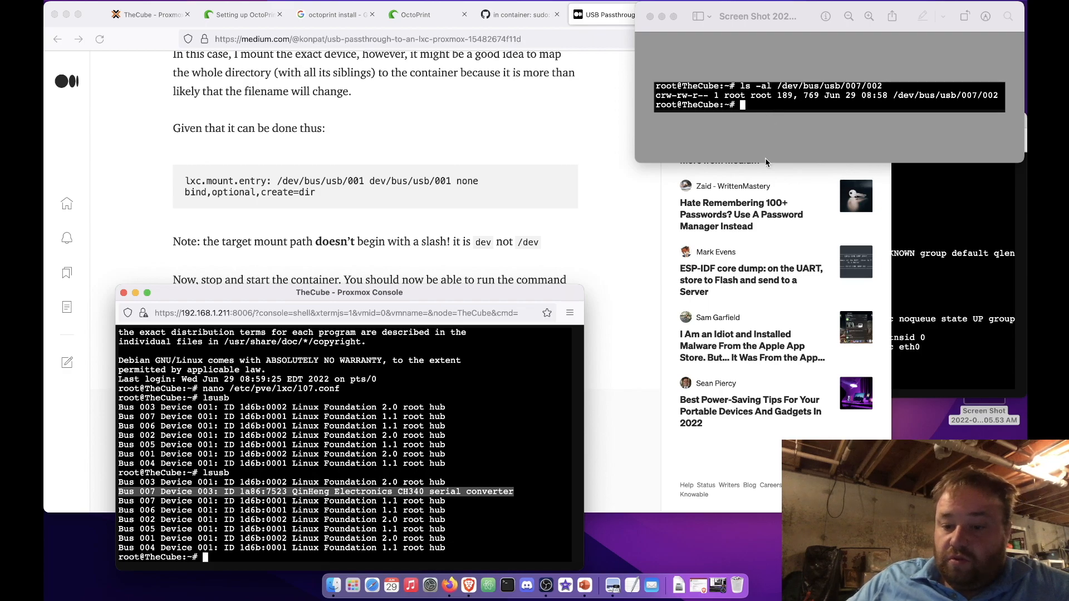
{"action": "mouse_move", "coordinate": [753, 576]}
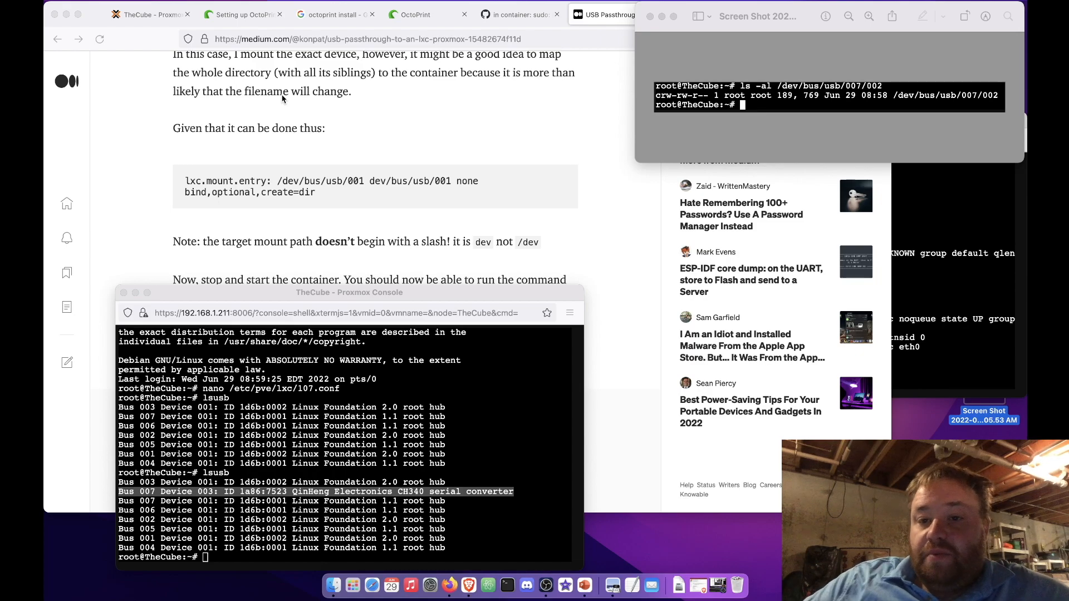
- Read down the Proxmox Forum thread on LXC USB passthrough to the reply with chown commands
{"action": "left_click", "coordinate": [703, 13]}
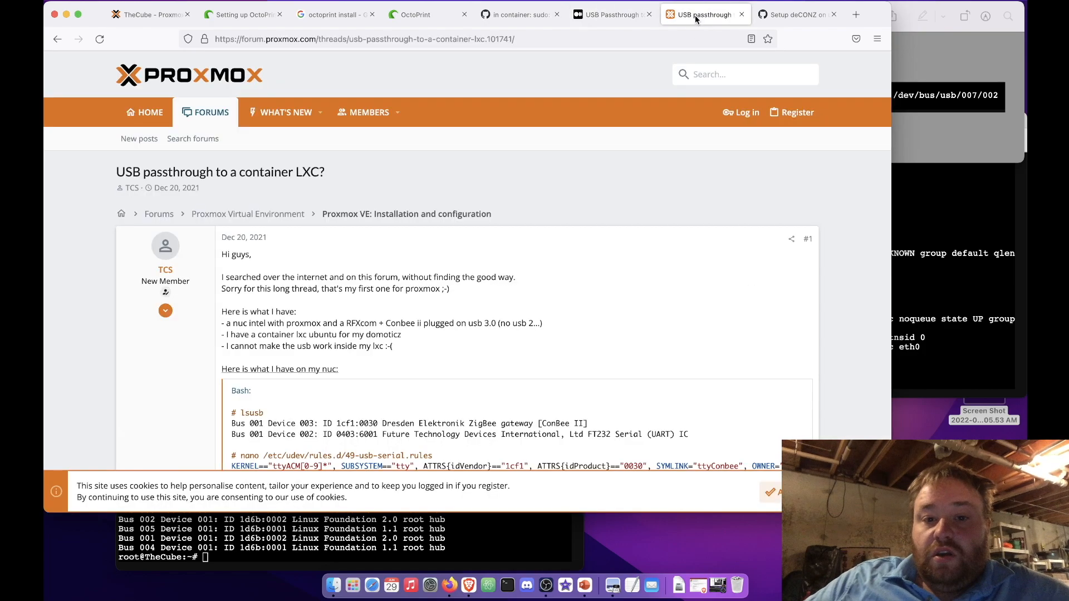
{"action": "scroll", "scroll_direction": "down", "scroll_amount": 3}
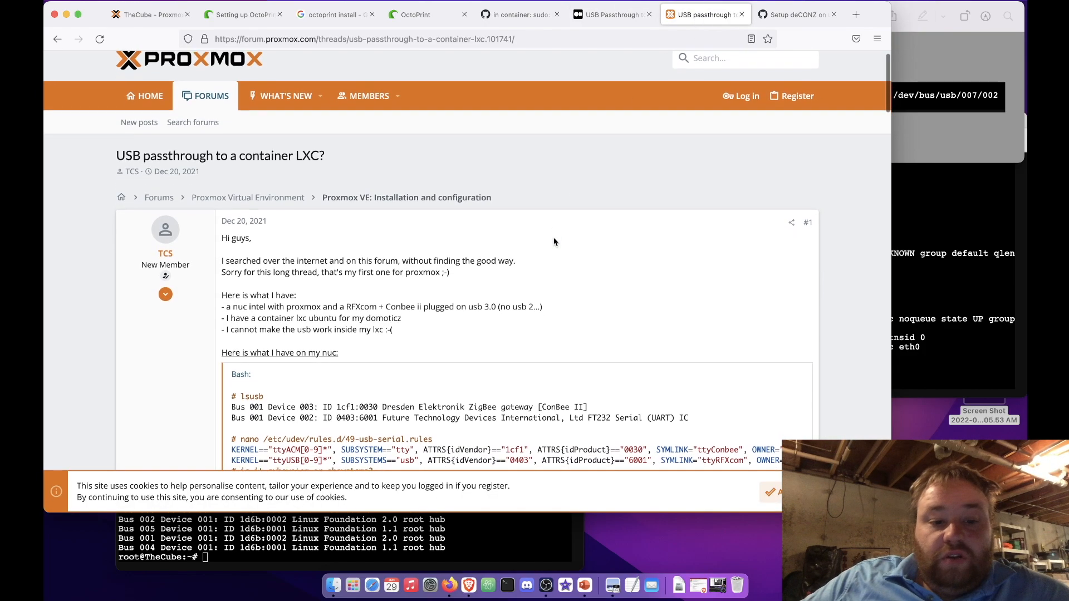
{"action": "scroll", "scroll_direction": "down", "scroll_amount": 3}
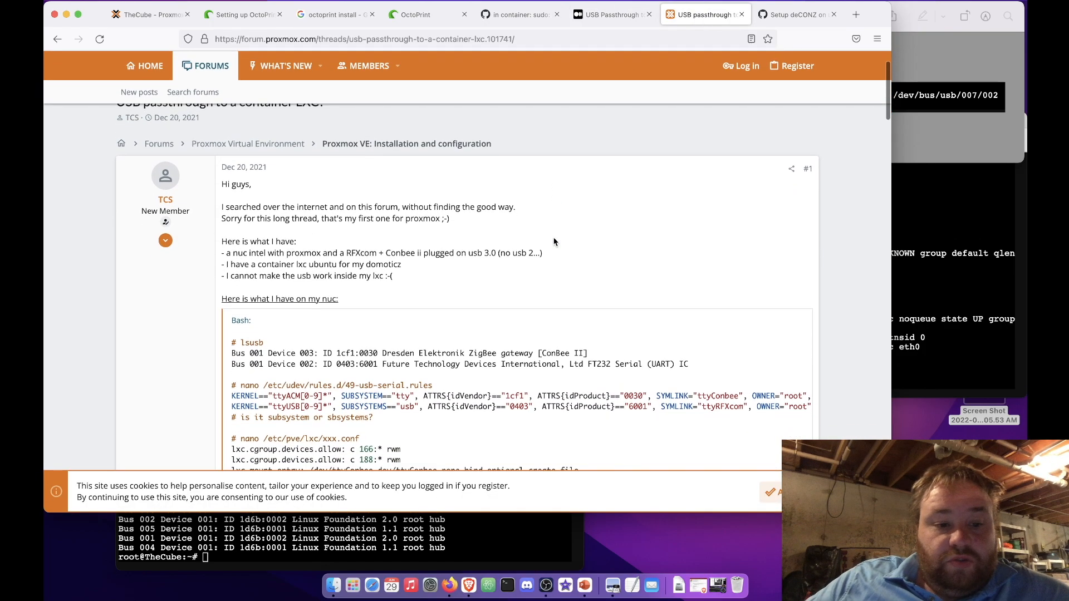
{"action": "scroll", "scroll_direction": "down", "scroll_amount": 3}
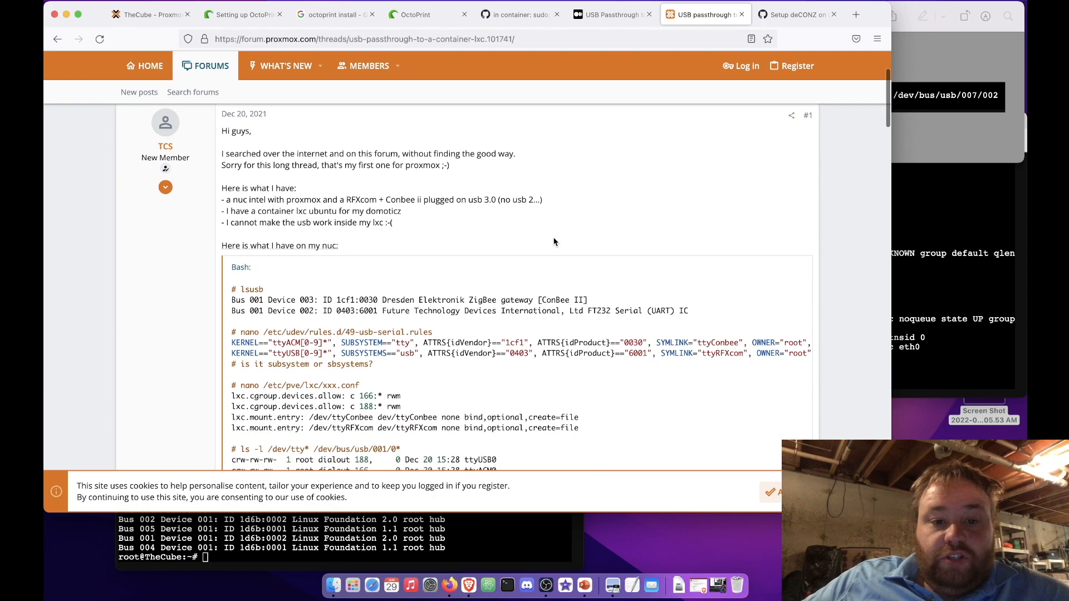
{"action": "scroll", "scroll_direction": "down", "scroll_amount": 3}
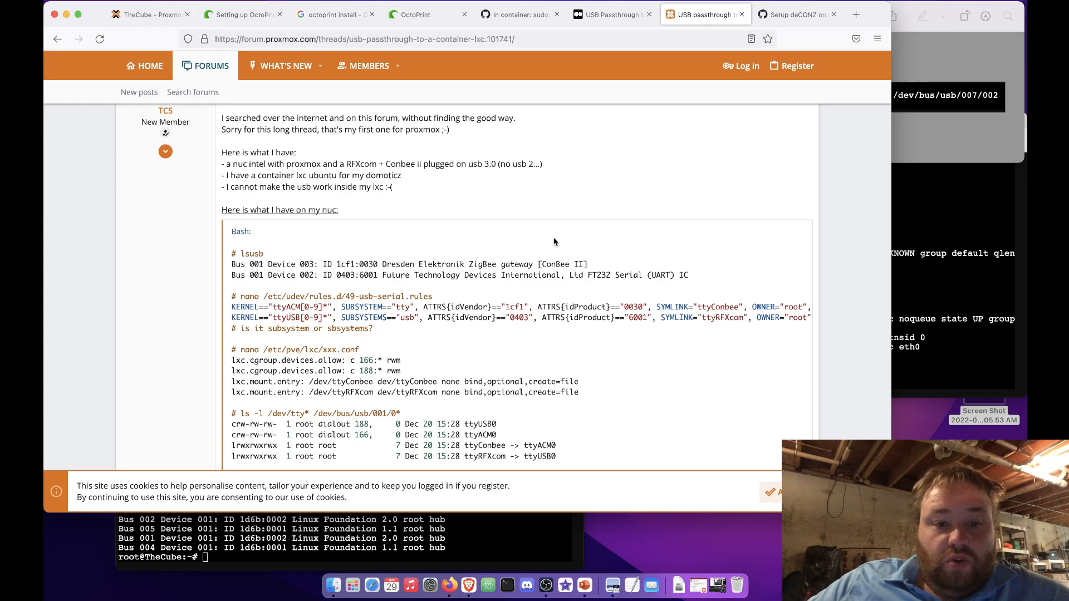
{"action": "mouse_move", "coordinate": [448, 262]}
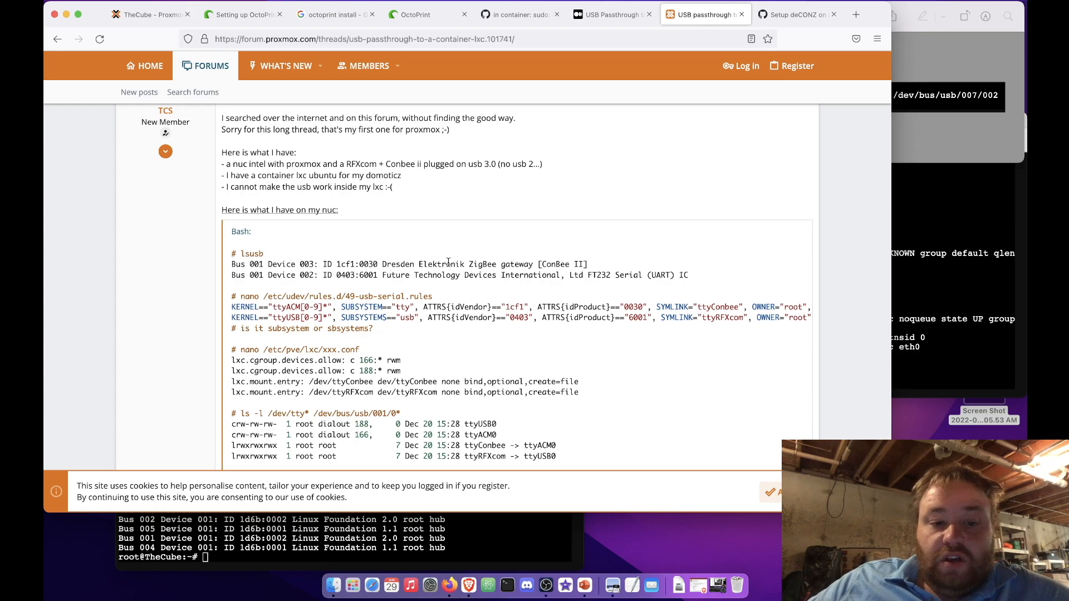
{"action": "scroll", "scroll_direction": "down", "scroll_amount": 3}
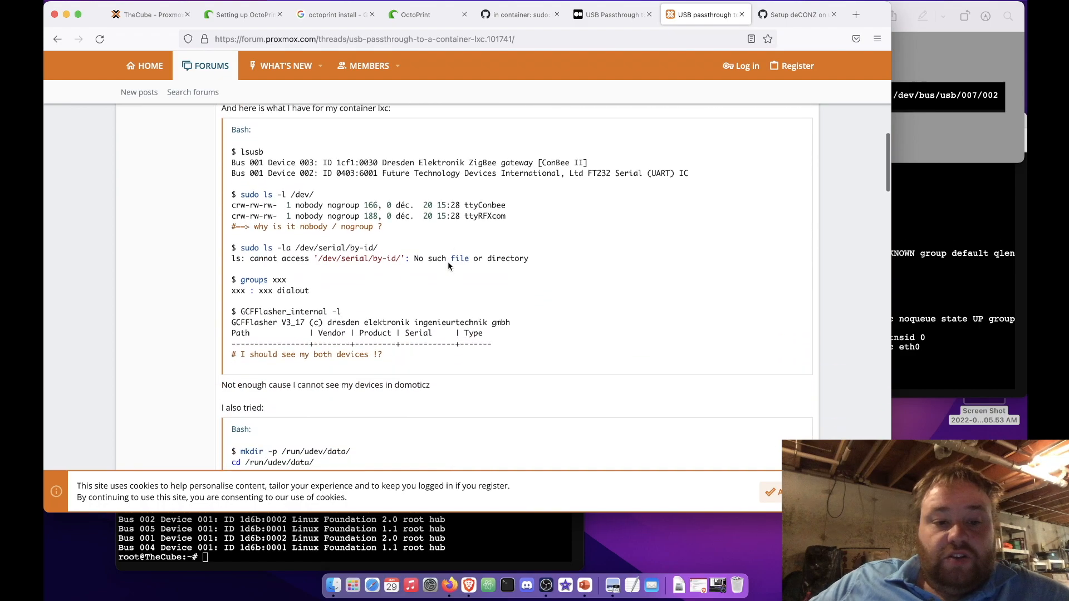
{"action": "scroll", "scroll_direction": "down", "scroll_amount": 3}
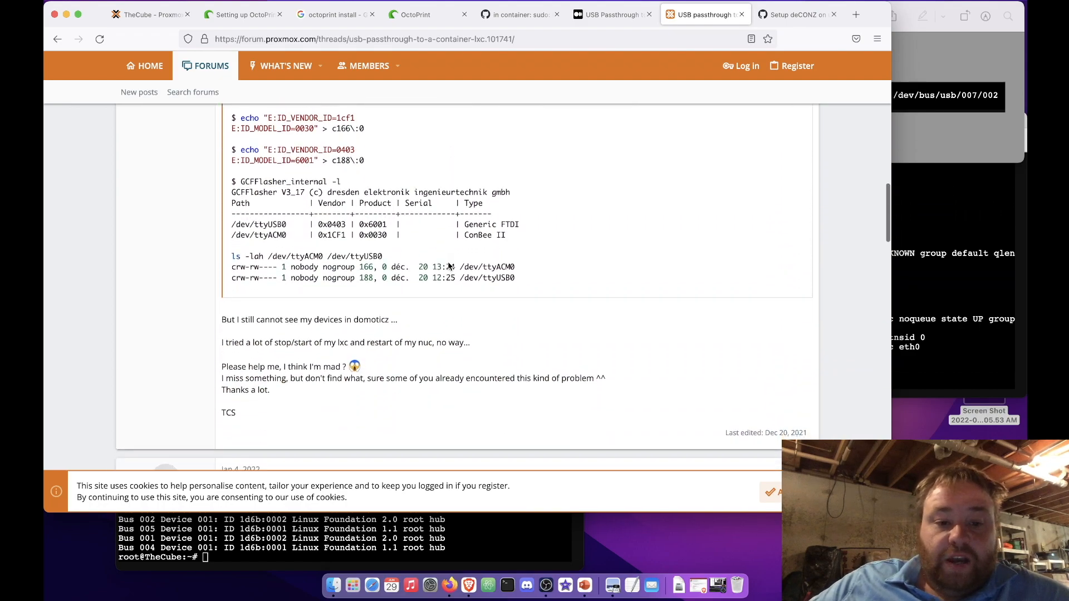
{"action": "scroll", "scroll_direction": "down", "scroll_amount": 3}
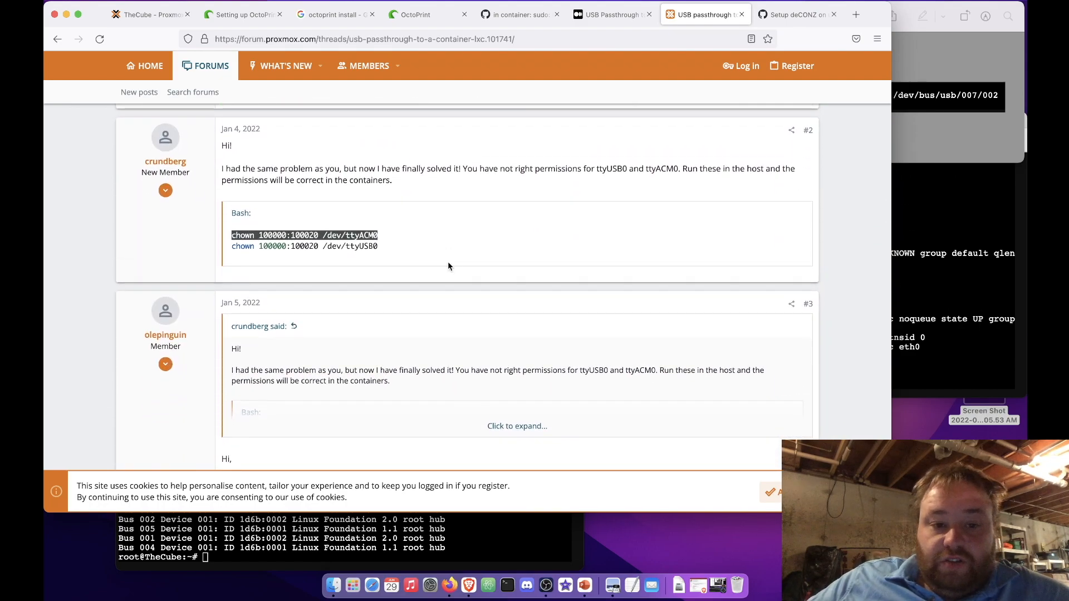
{"action": "mouse_move", "coordinate": [420, 293]}
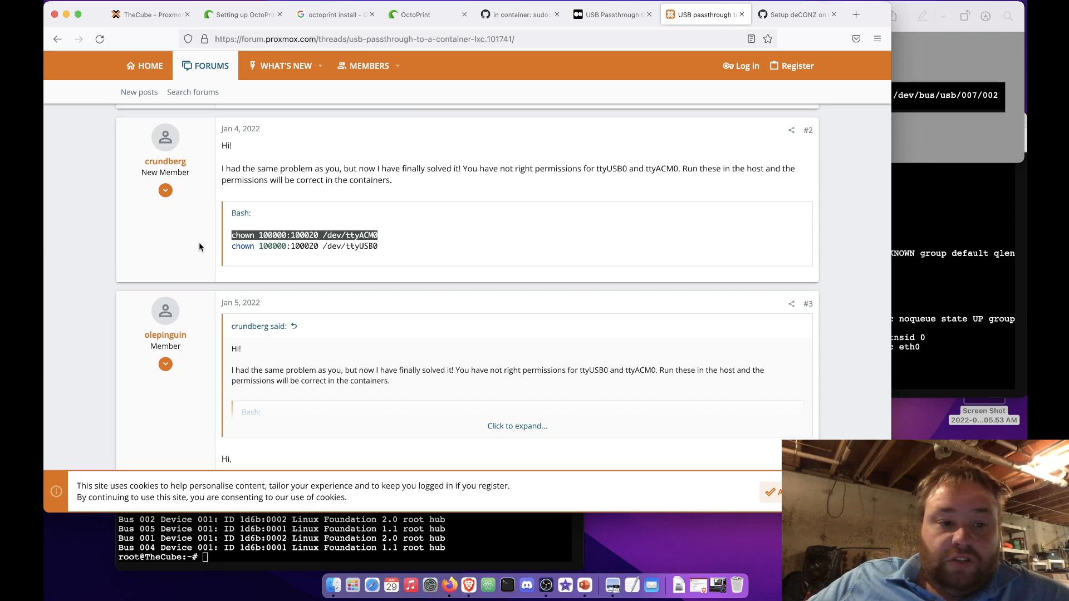
- Highlight both chown permission commands and continue to the linked deCONZ setup gist
{"action": "left_click_drag", "start_coordinate": [202, 235], "coordinate": [409, 246]}
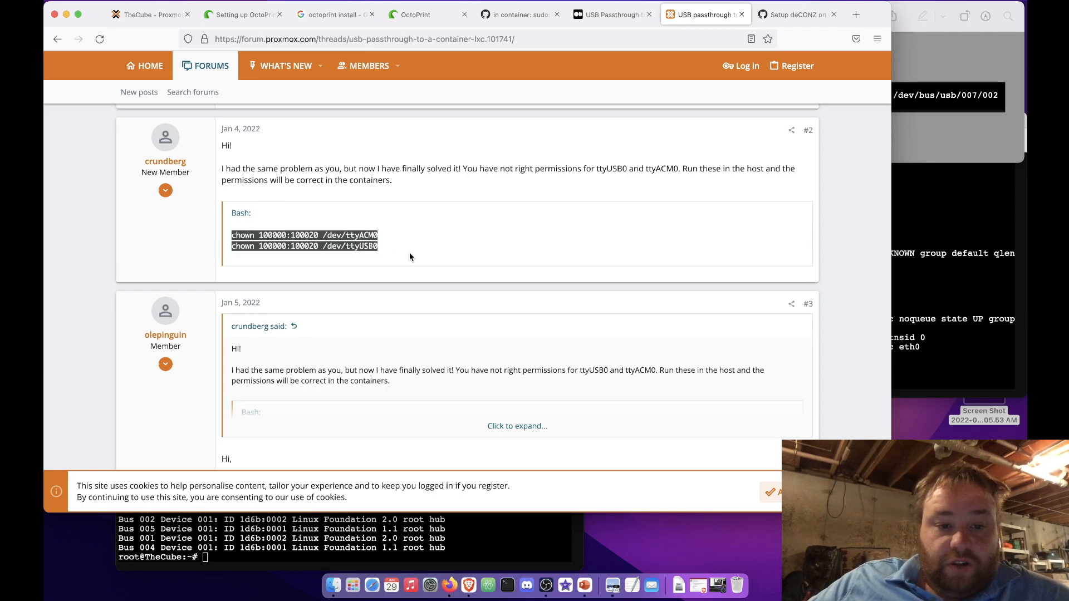
{"action": "scroll", "scroll_direction": "down", "scroll_amount": 3}
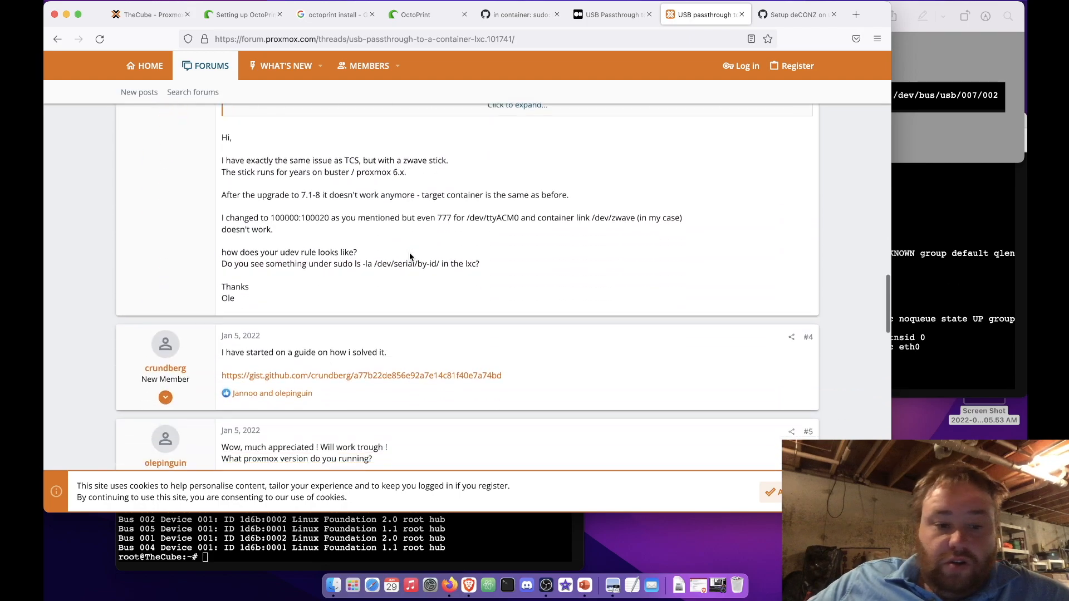
{"action": "scroll", "scroll_direction": "down", "scroll_amount": 3}
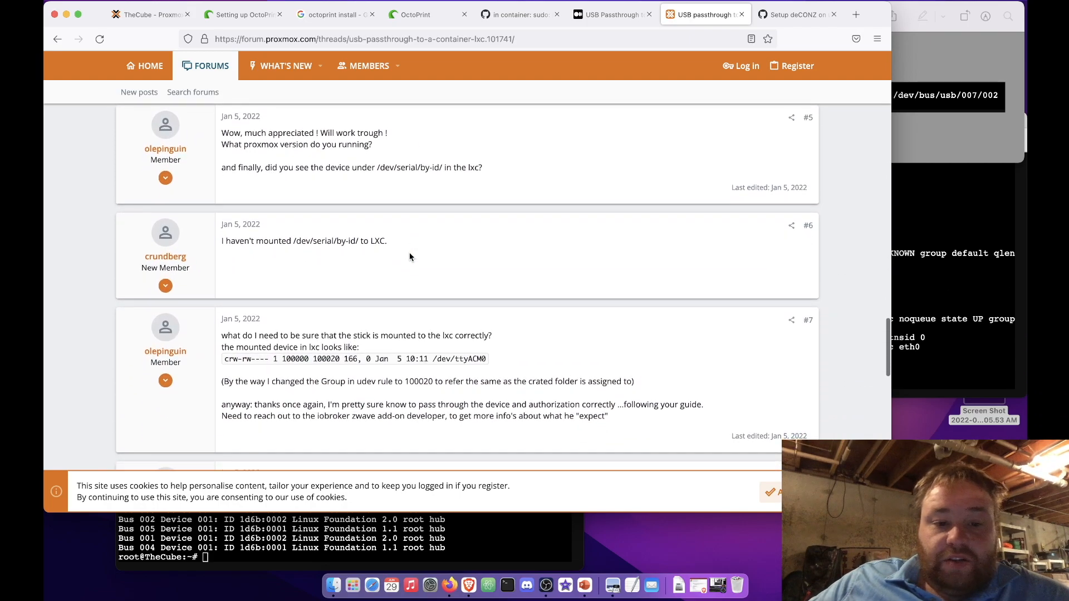
{"action": "scroll", "scroll_direction": "down", "scroll_amount": 3}
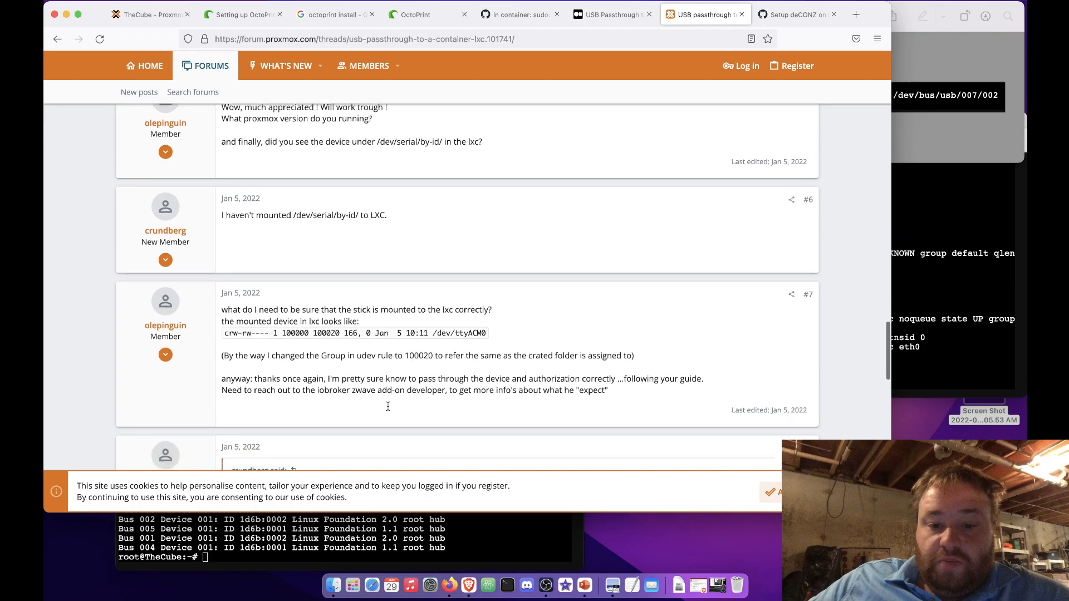
{"action": "scroll", "scroll_direction": "down", "scroll_amount": 3}
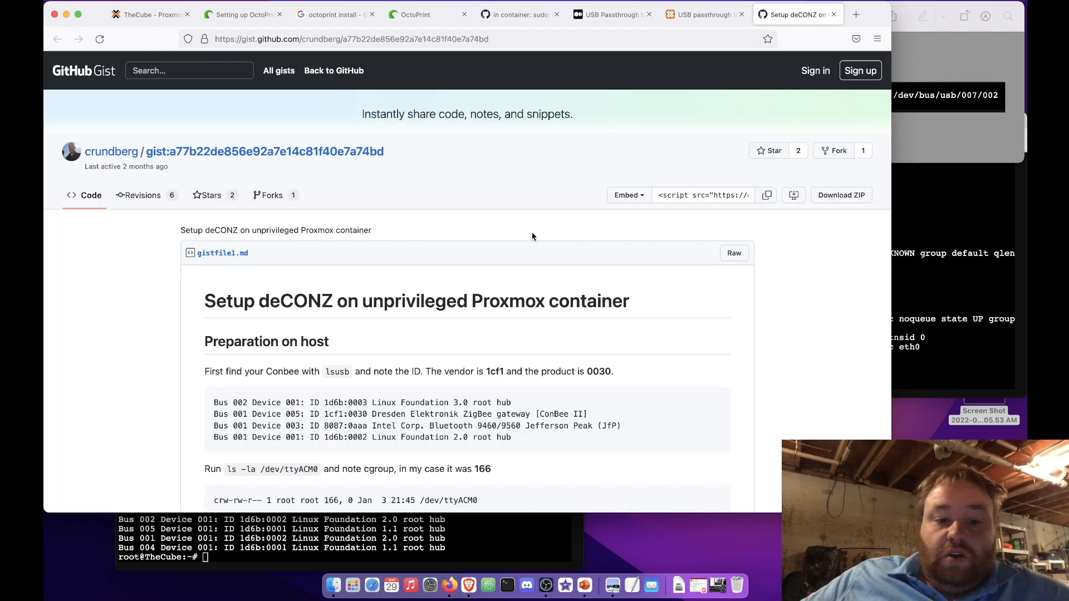
{"action": "scroll", "scroll_direction": "down", "scroll_amount": 3}
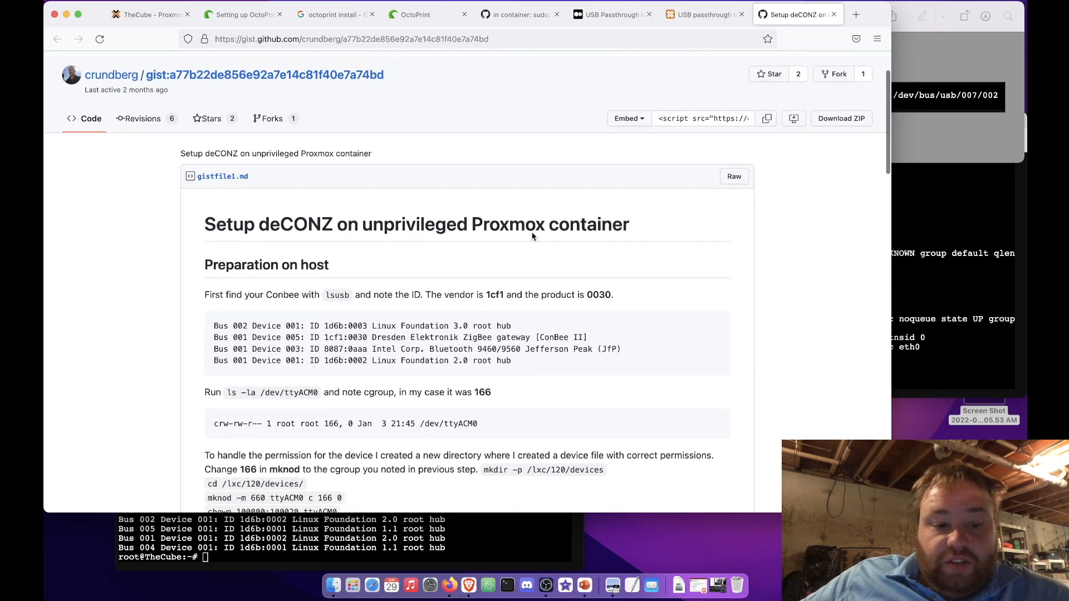
{"action": "scroll", "scroll_direction": "down", "scroll_amount": 3}
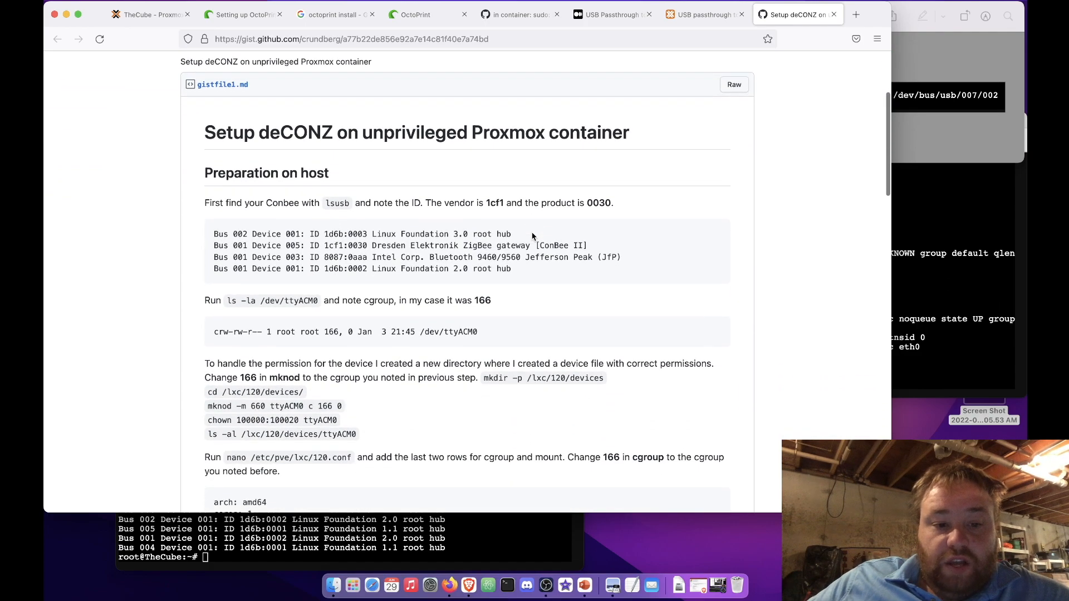
{"action": "mouse_move", "coordinate": [320, 305]}
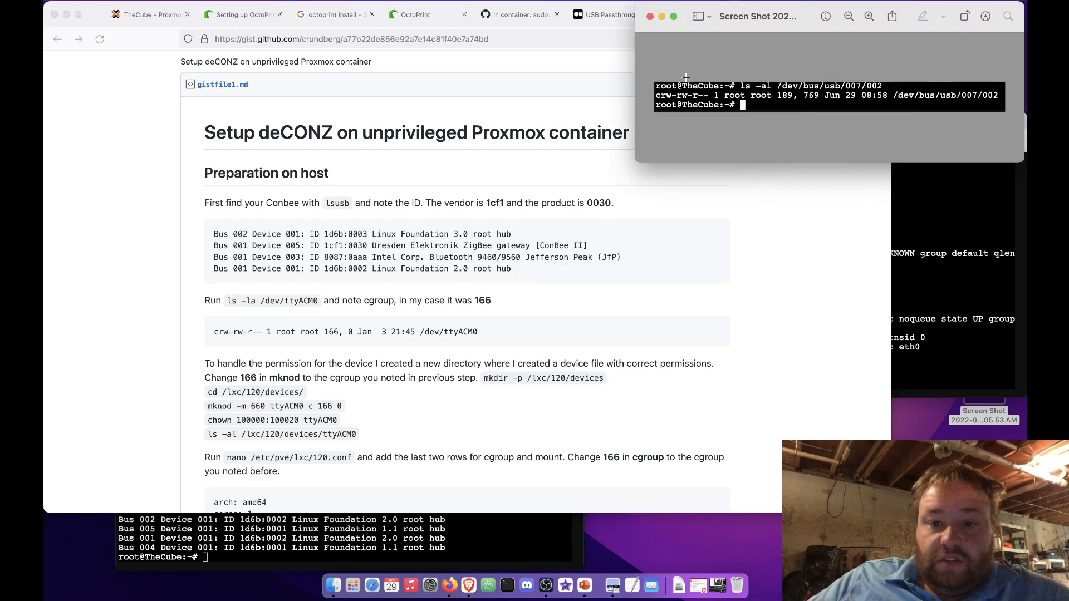
{"action": "mouse_move", "coordinate": [525, 408]}
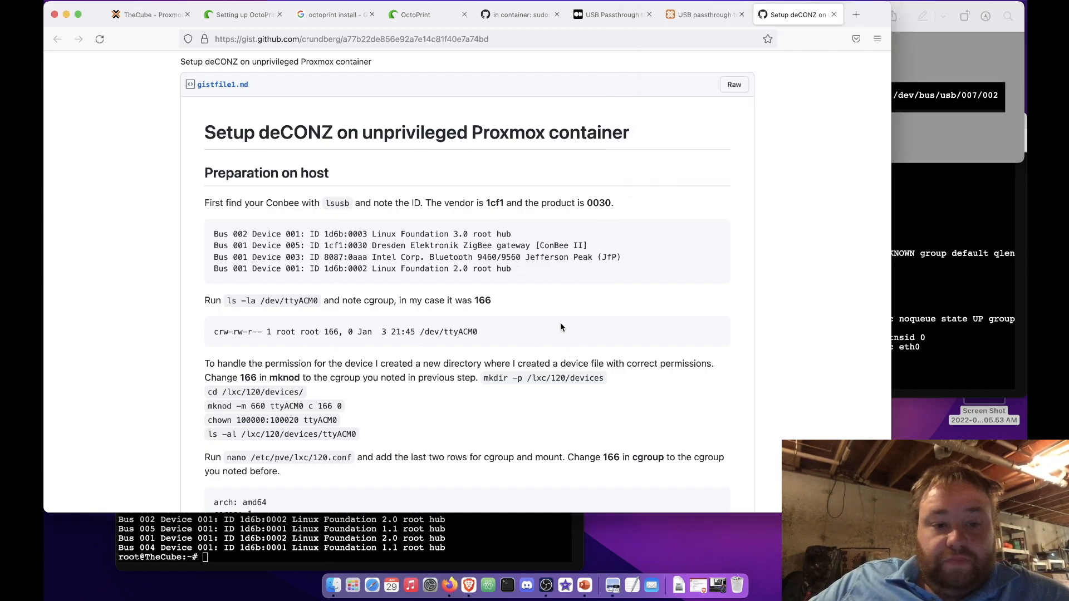
{"action": "scroll", "scroll_direction": "down", "scroll_amount": 3}
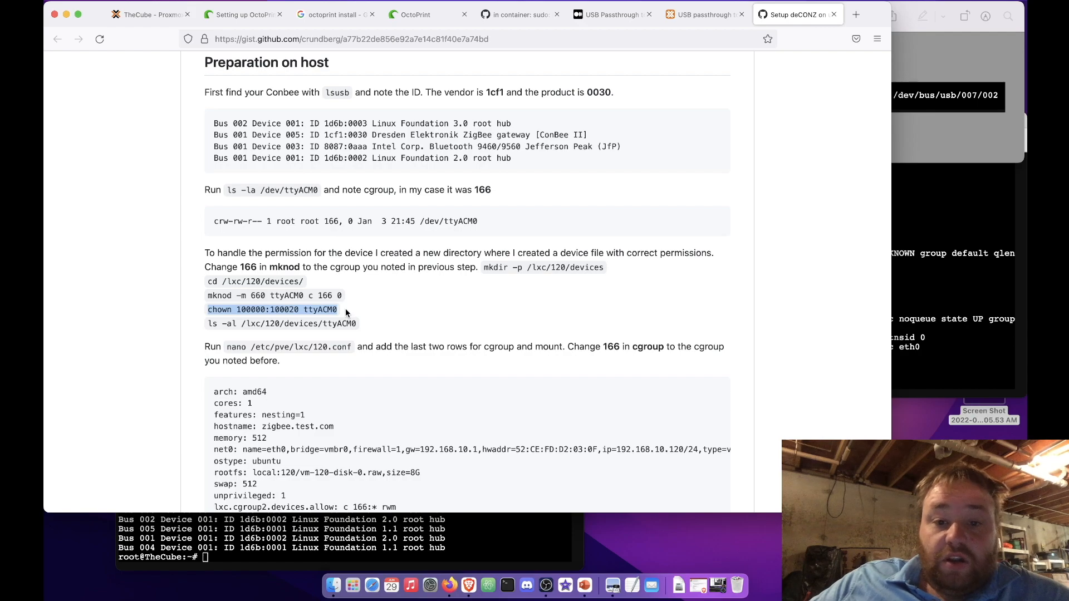
{"action": "scroll", "scroll_direction": "down", "scroll_amount": 3}
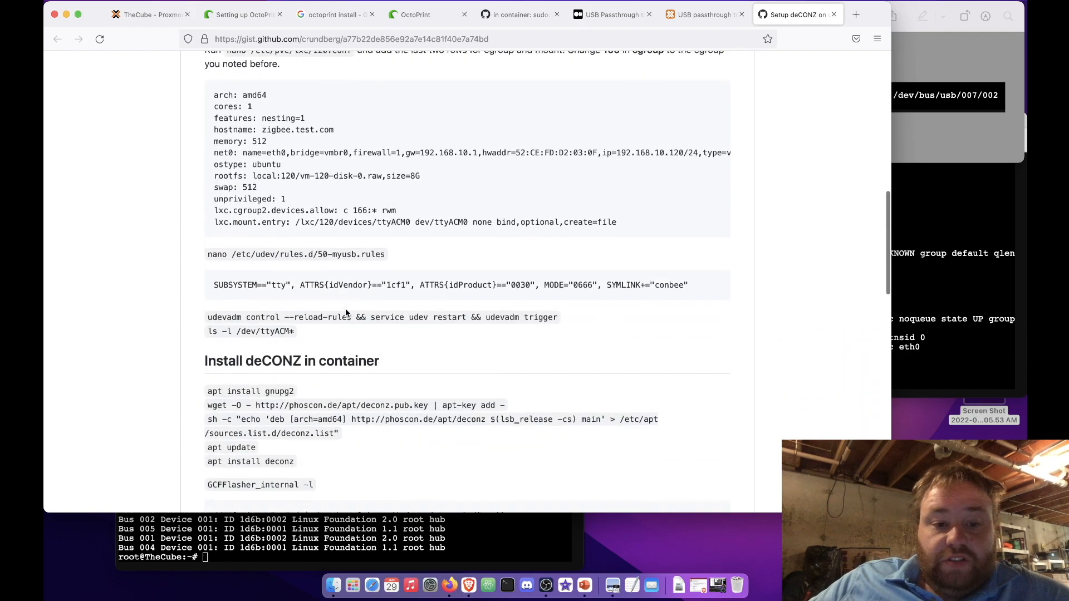
{"action": "scroll", "scroll_direction": "down", "scroll_amount": 3}
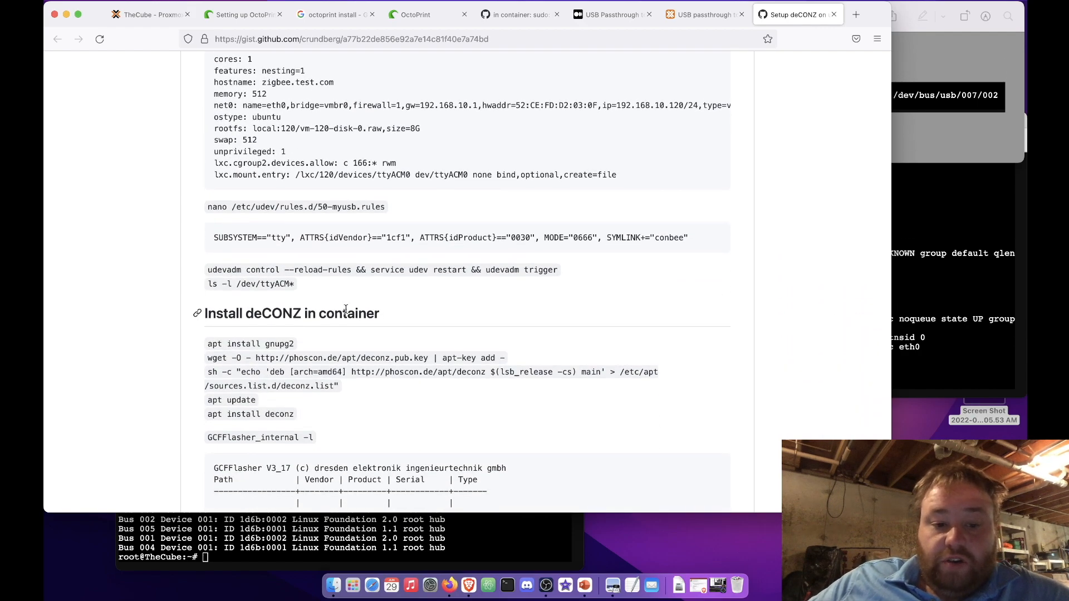